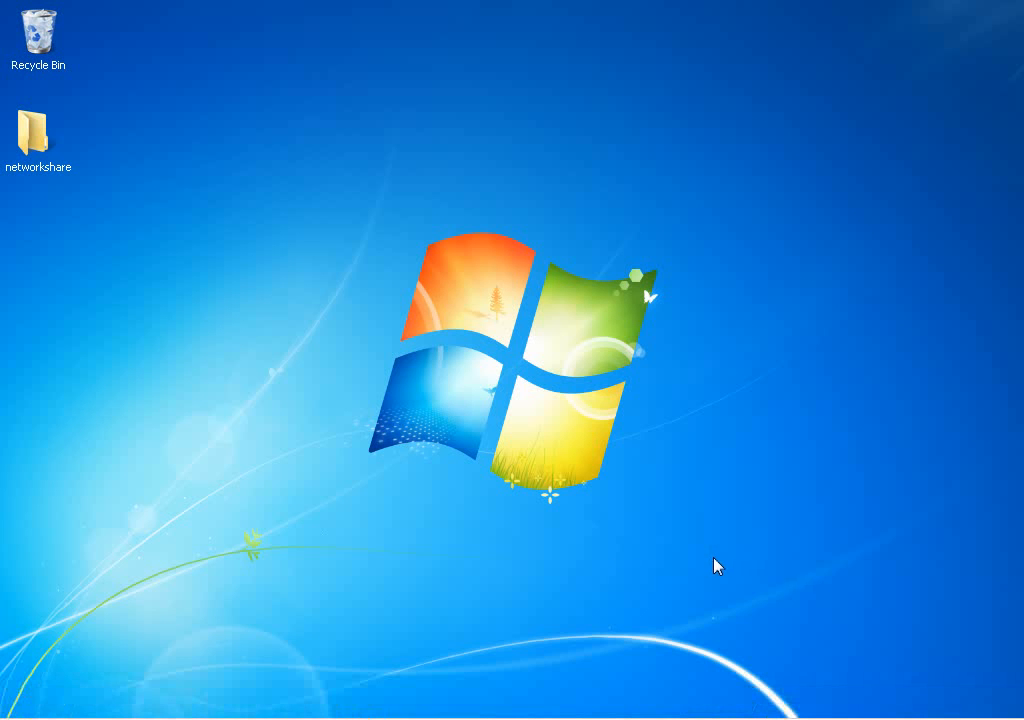
- Expand Microsoft SharePoint 2010 Products under Start > All Programs to reach the Management Shell entry
click(24, 696)
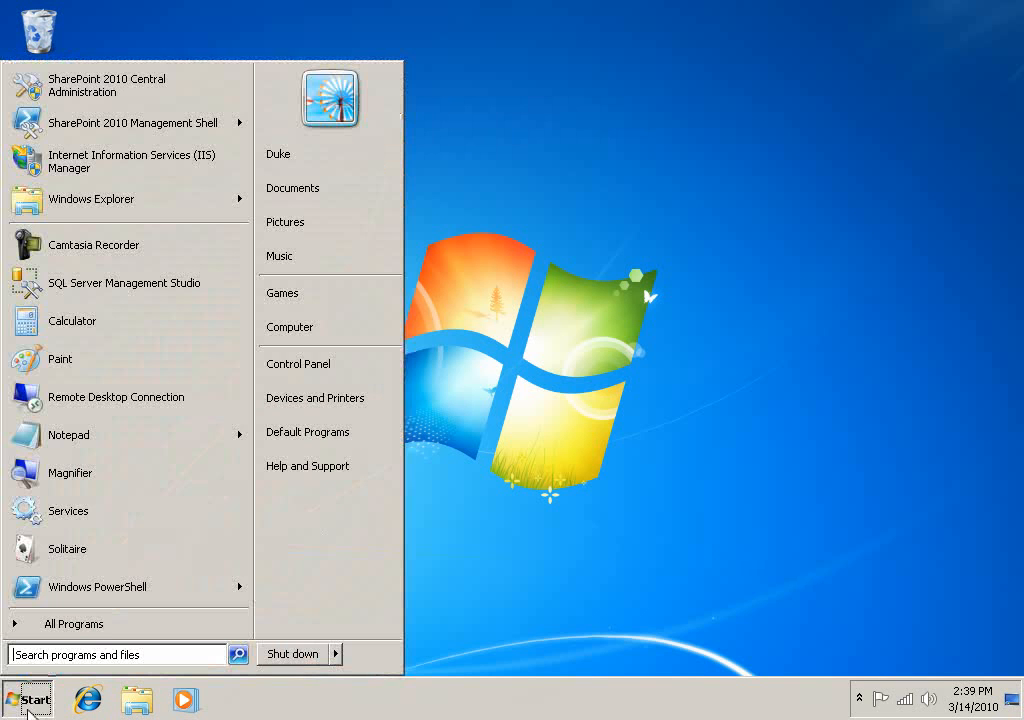
click(72, 624)
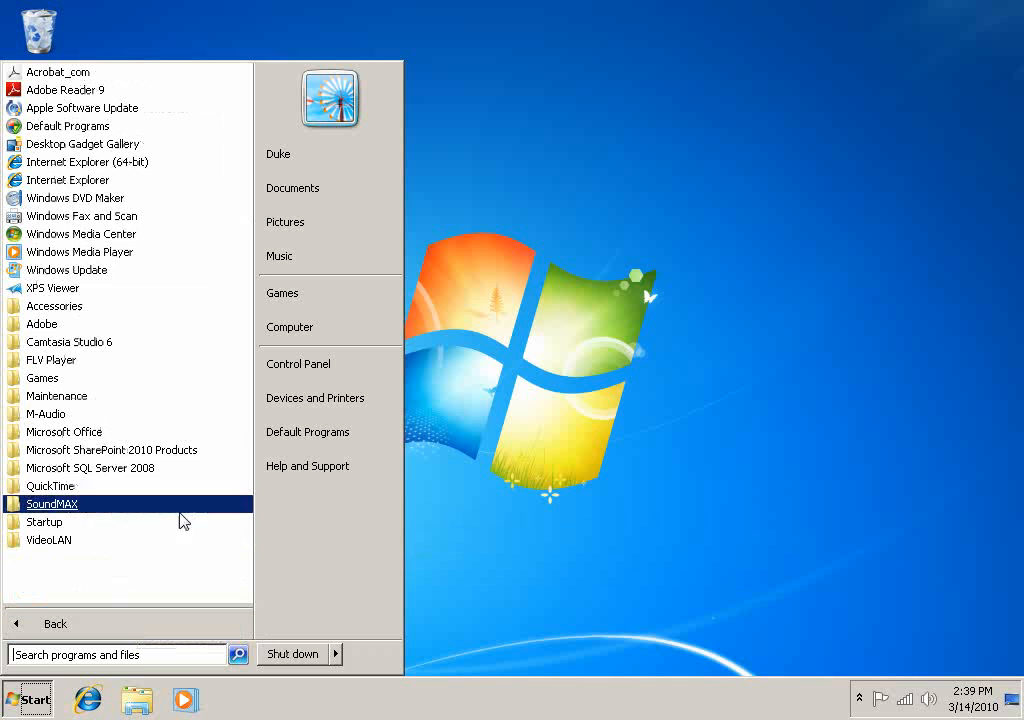
mouse_move(220, 456)
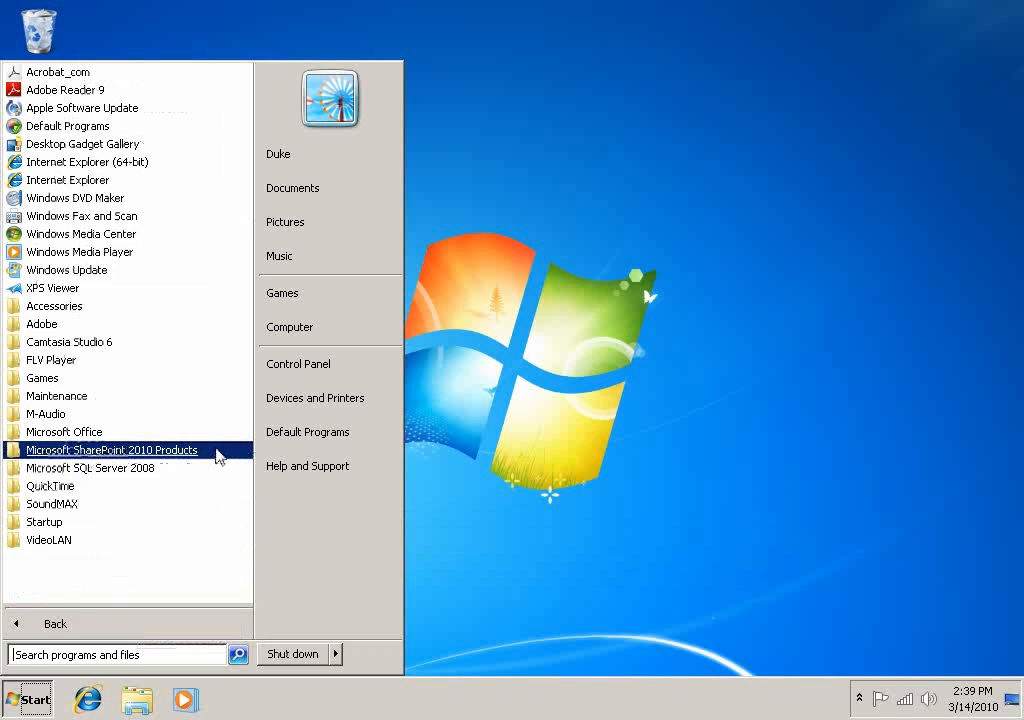
click(112, 448)
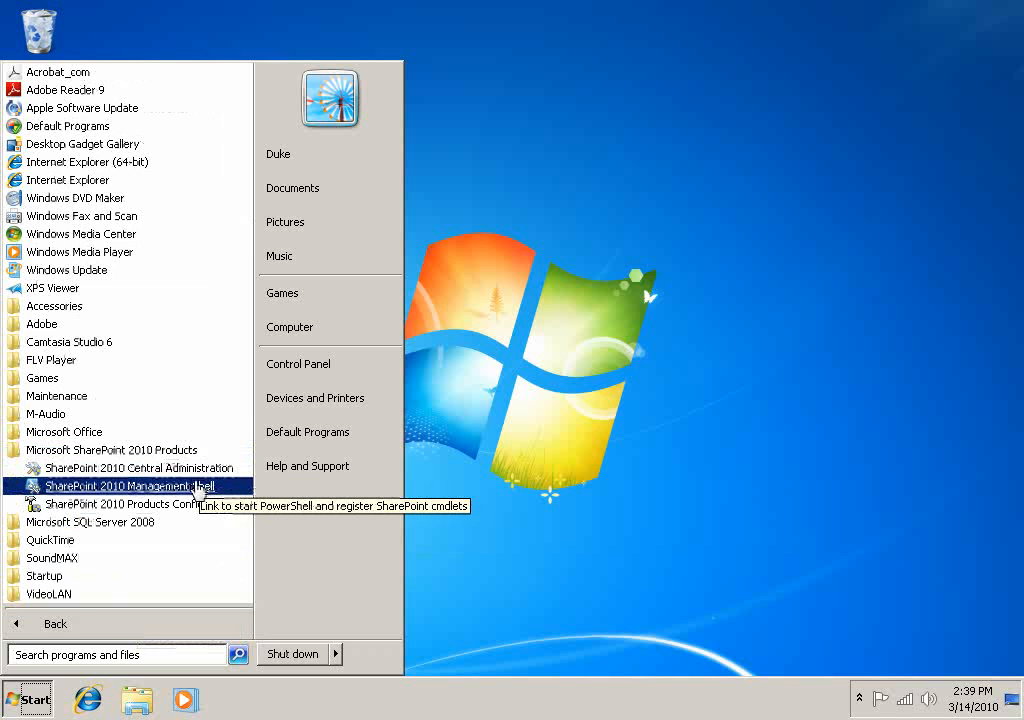
mouse_move(144, 488)
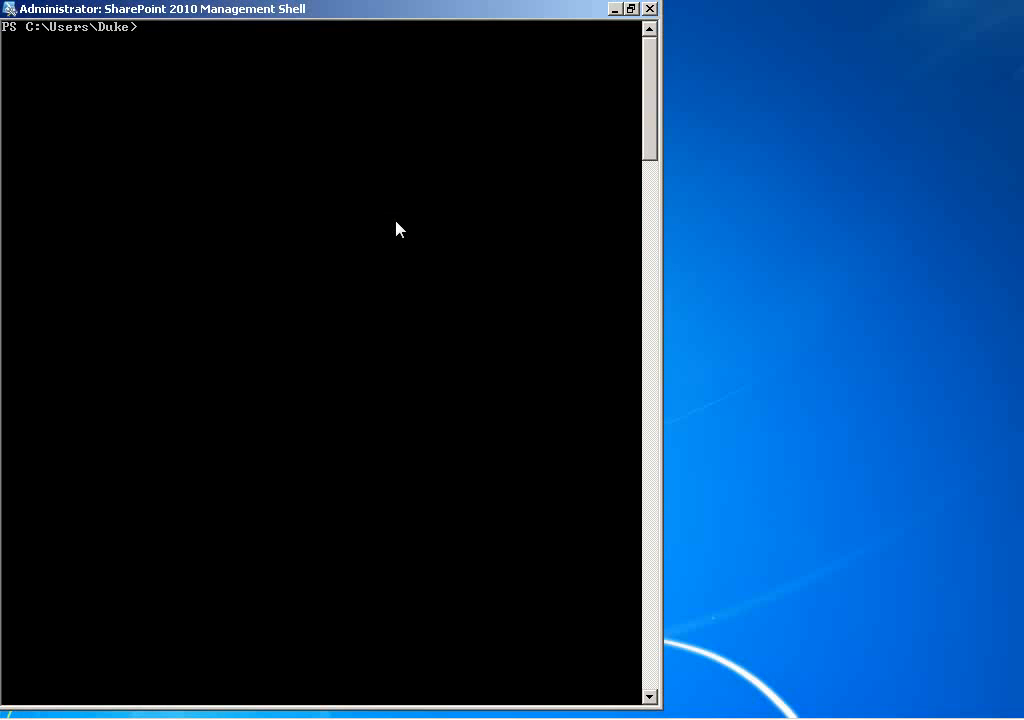
- Run get-help, then get-help *sp* to list every SharePoint cmdlet and alias matching sp
text(ge)
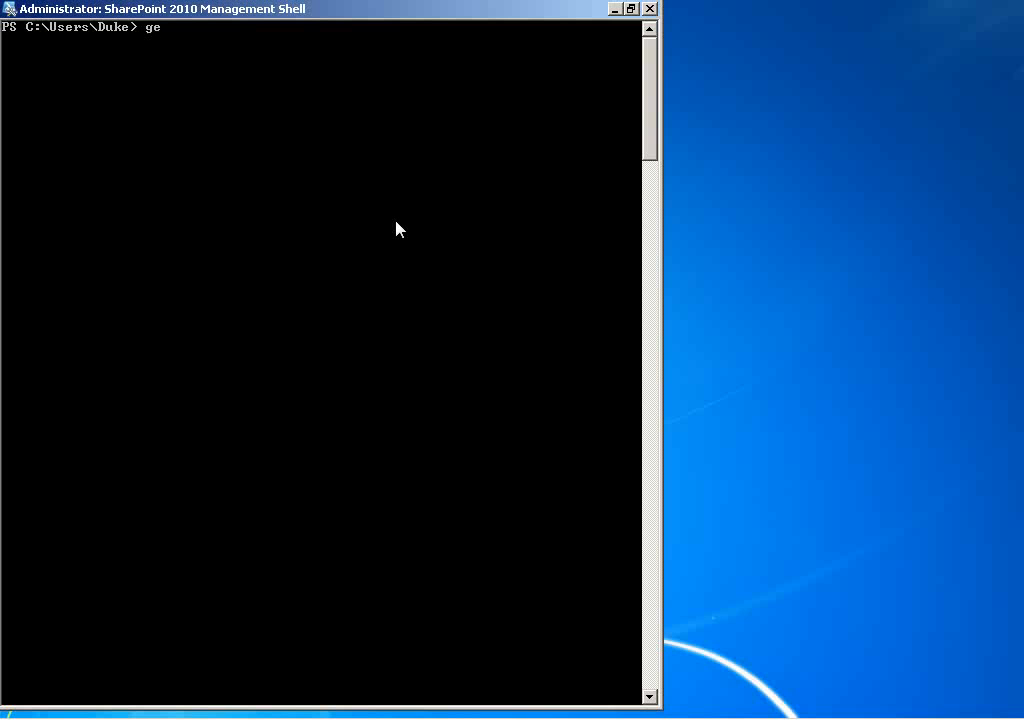
key(Return)
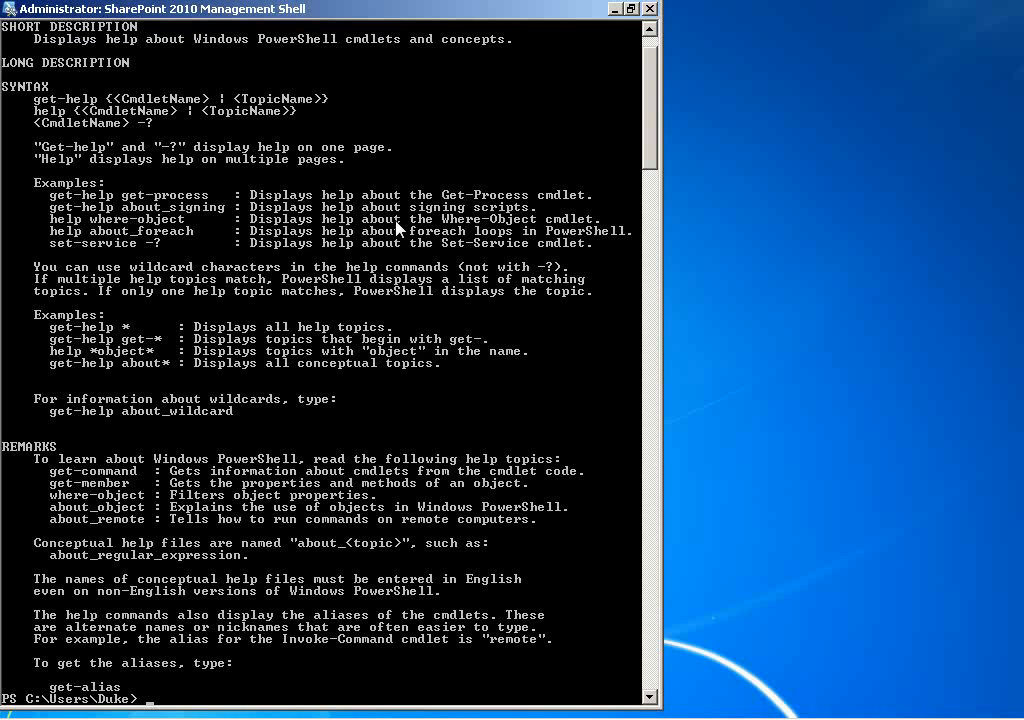
text(get-help)
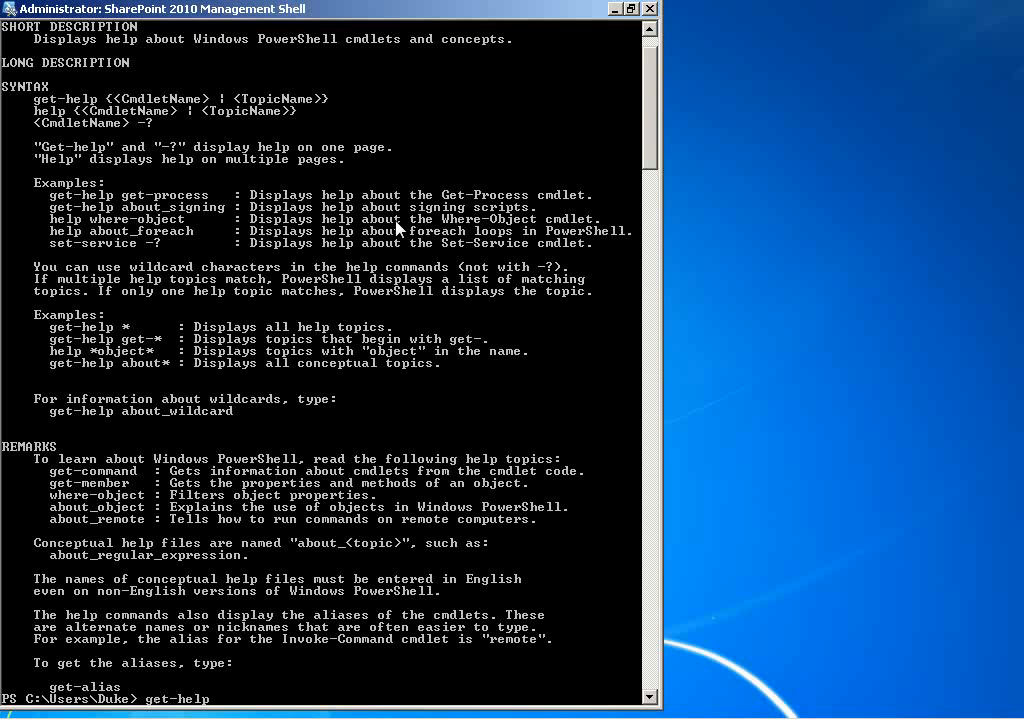
text(*sp*)
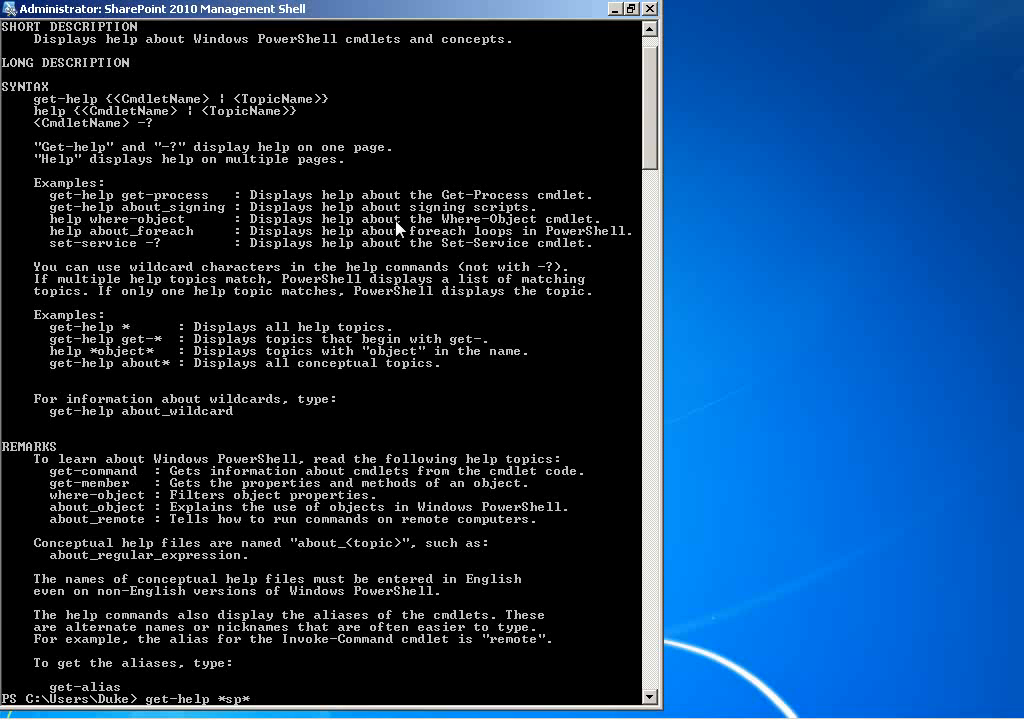
key(Return)
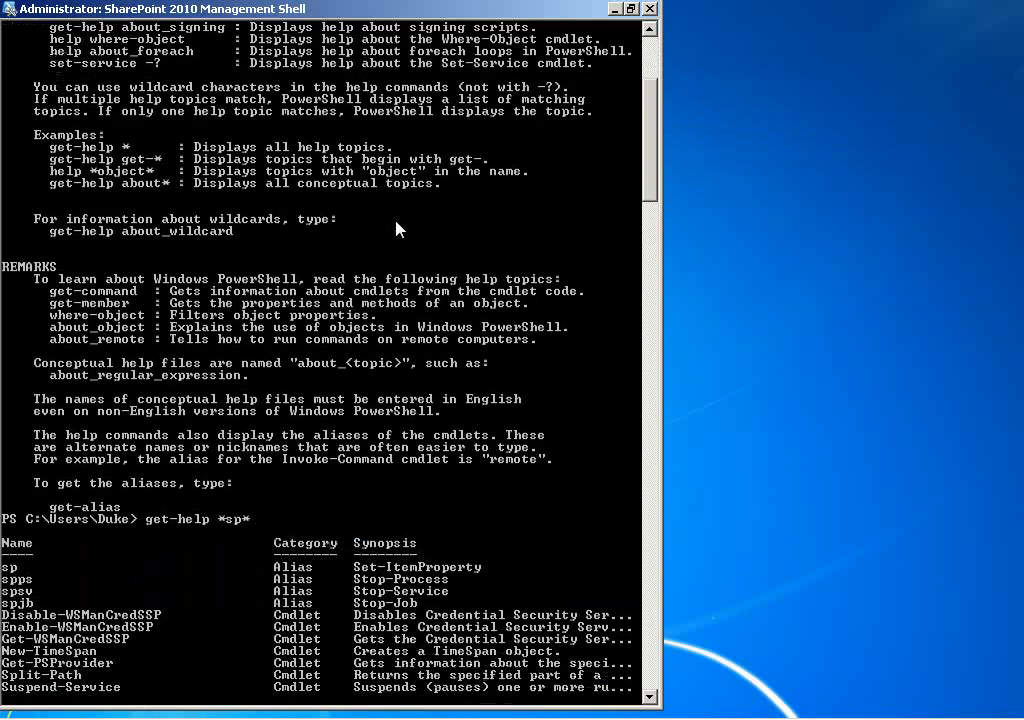
scroll(down, 3)
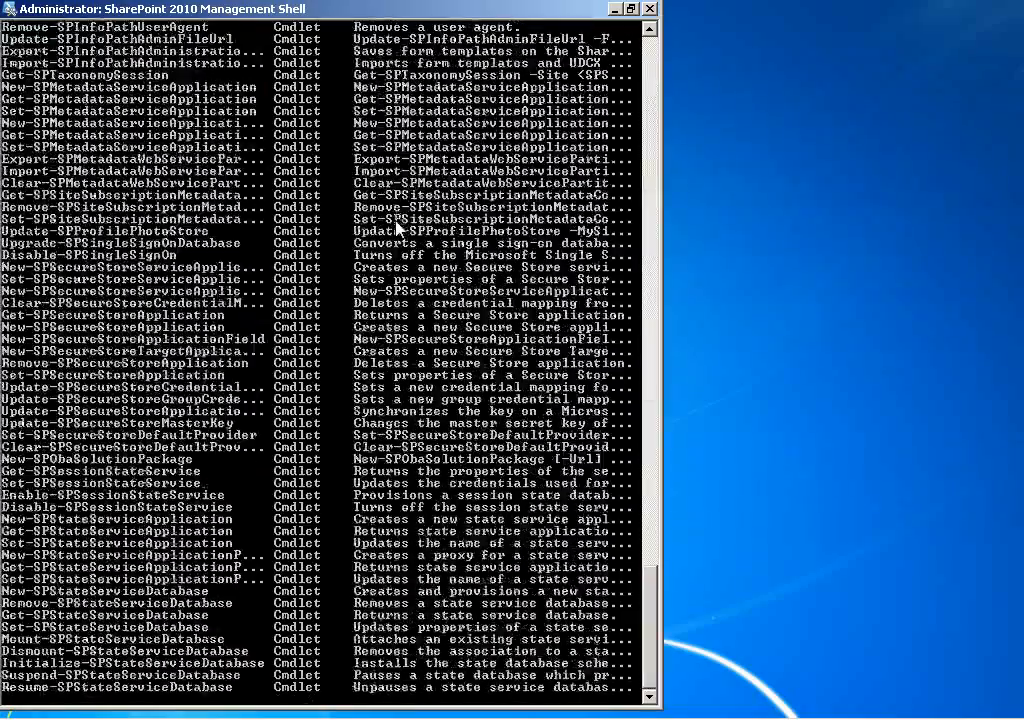
scroll(down, 3)
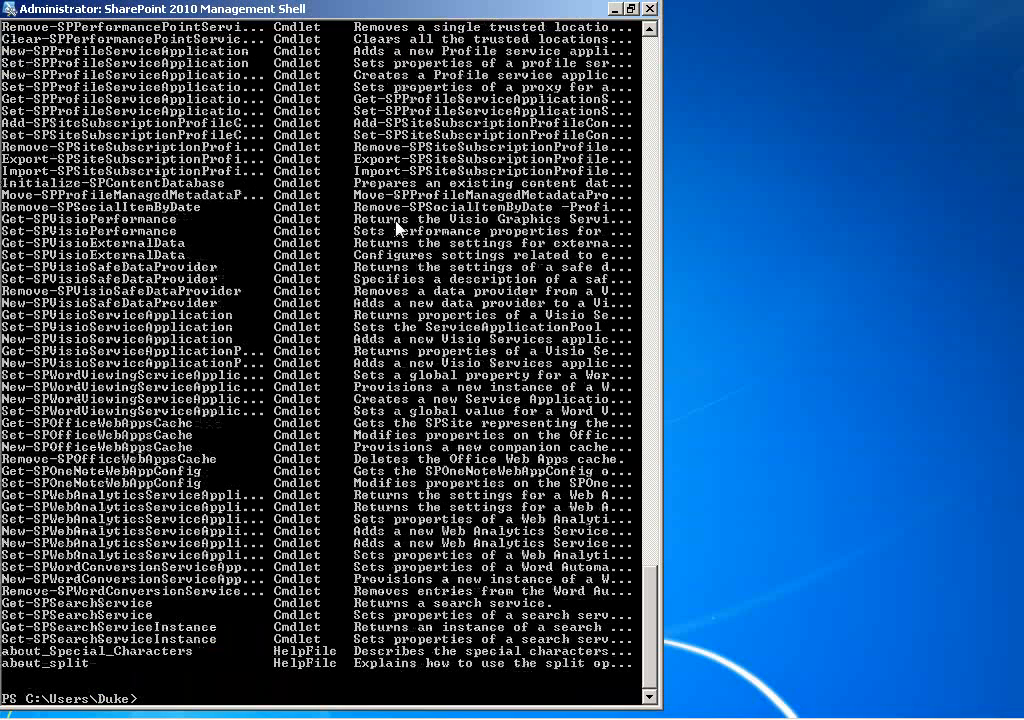
- Run get-help new-spweb to show the New-SPWeb cmdlet's name and full syntax
text(get-)
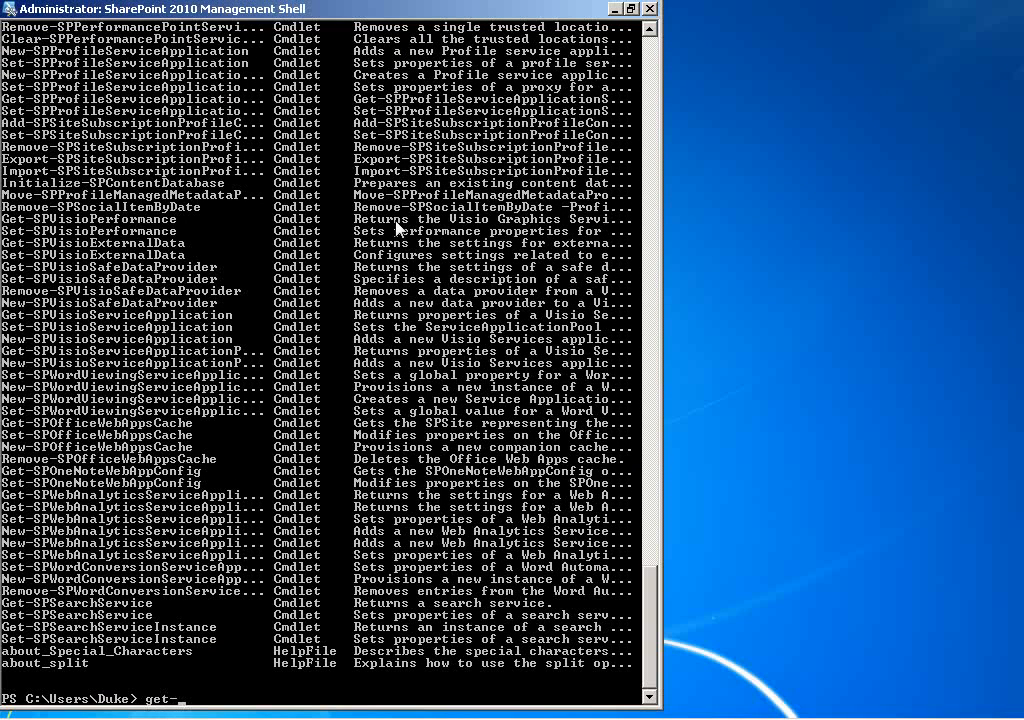
text(help)
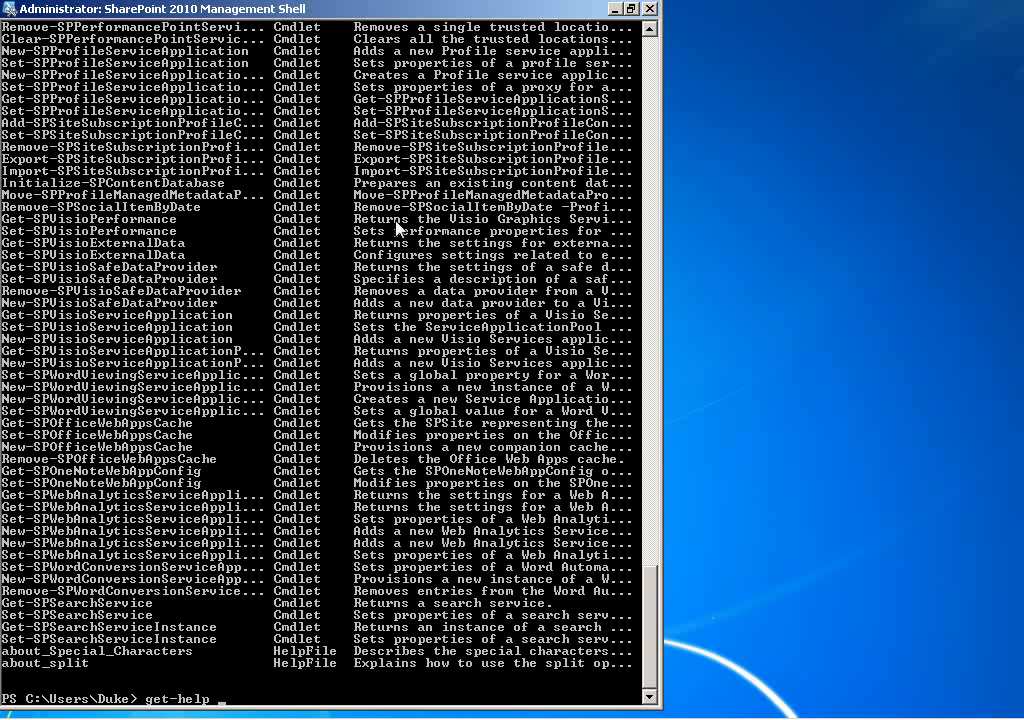
text(new-spweb)
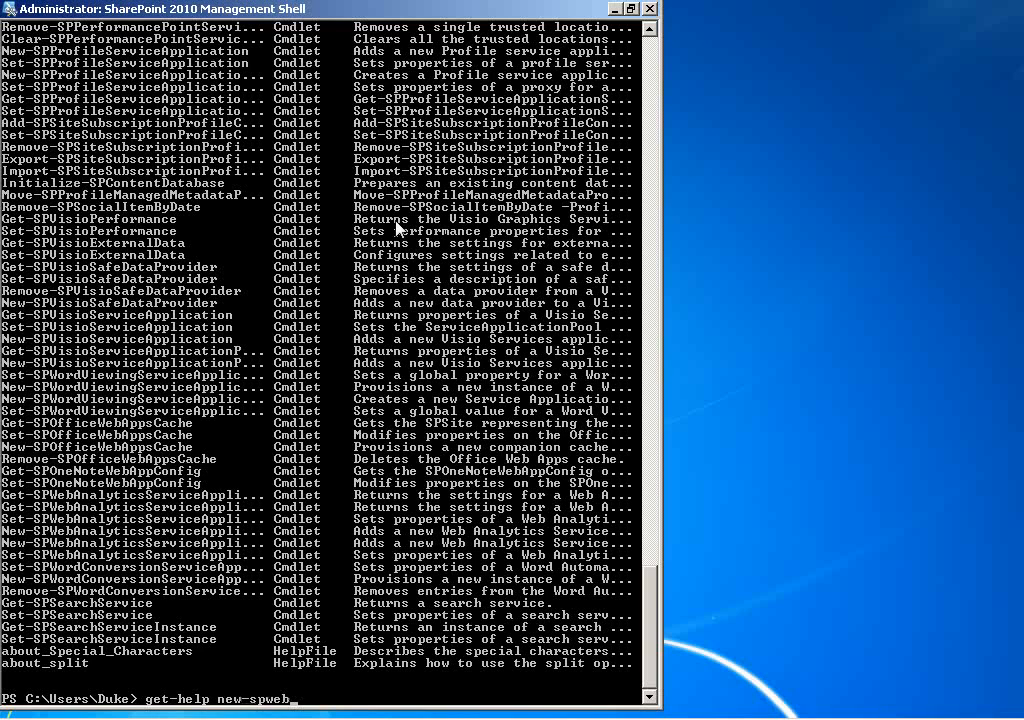
key(Return)
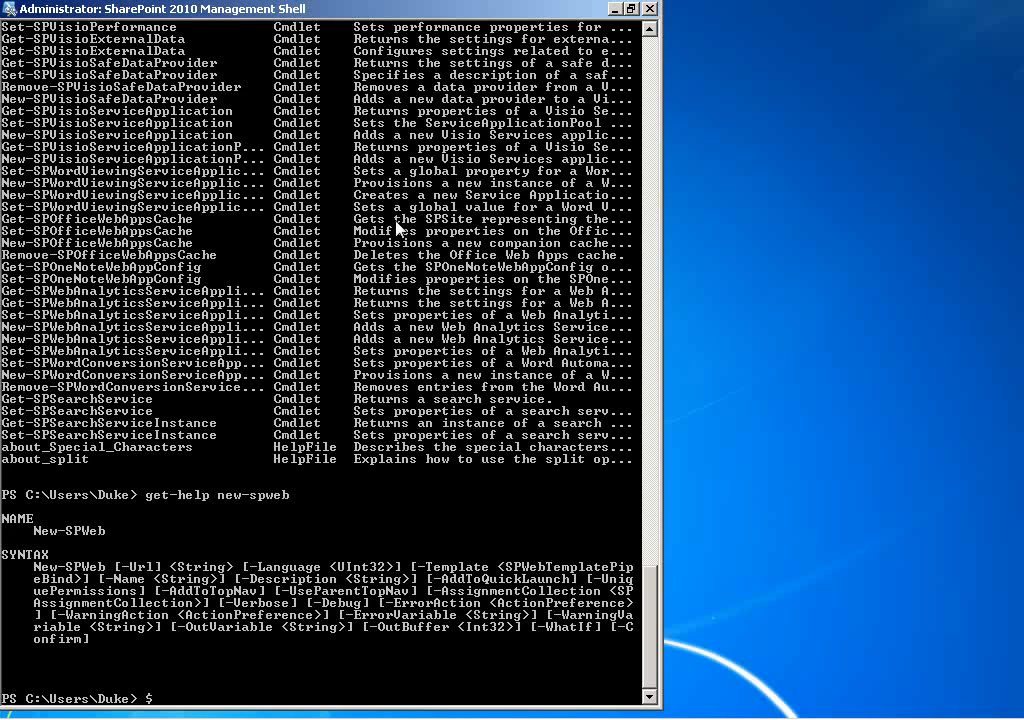
- Assign $template = Get-SPWebTemplate "sts#1" to store the blank site template
text($tem)
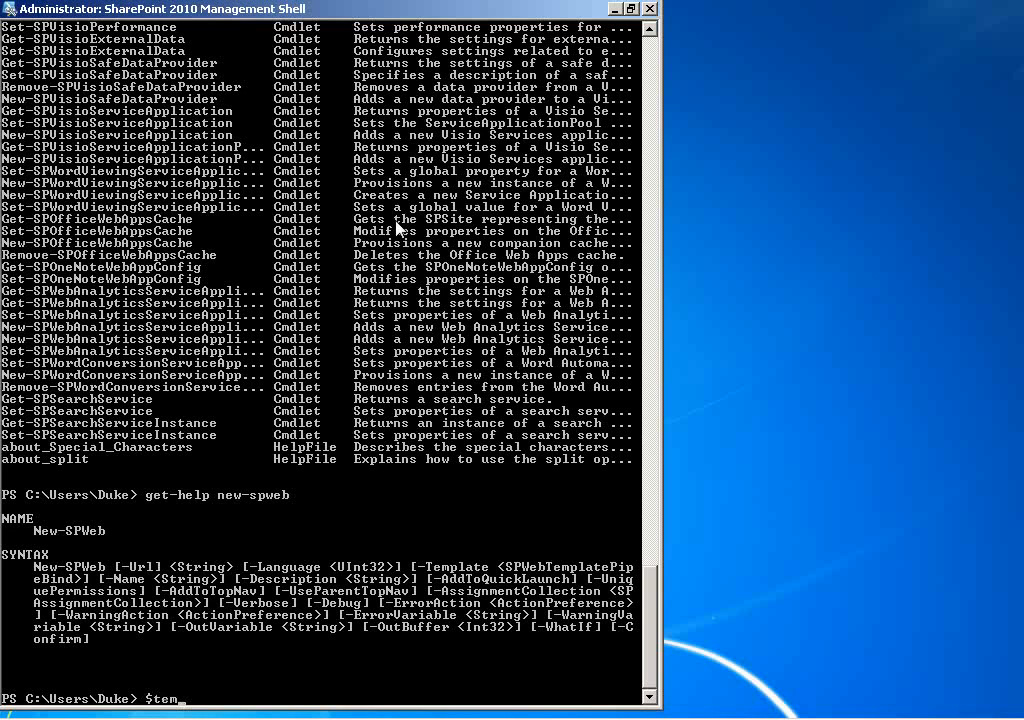
text(plate =)
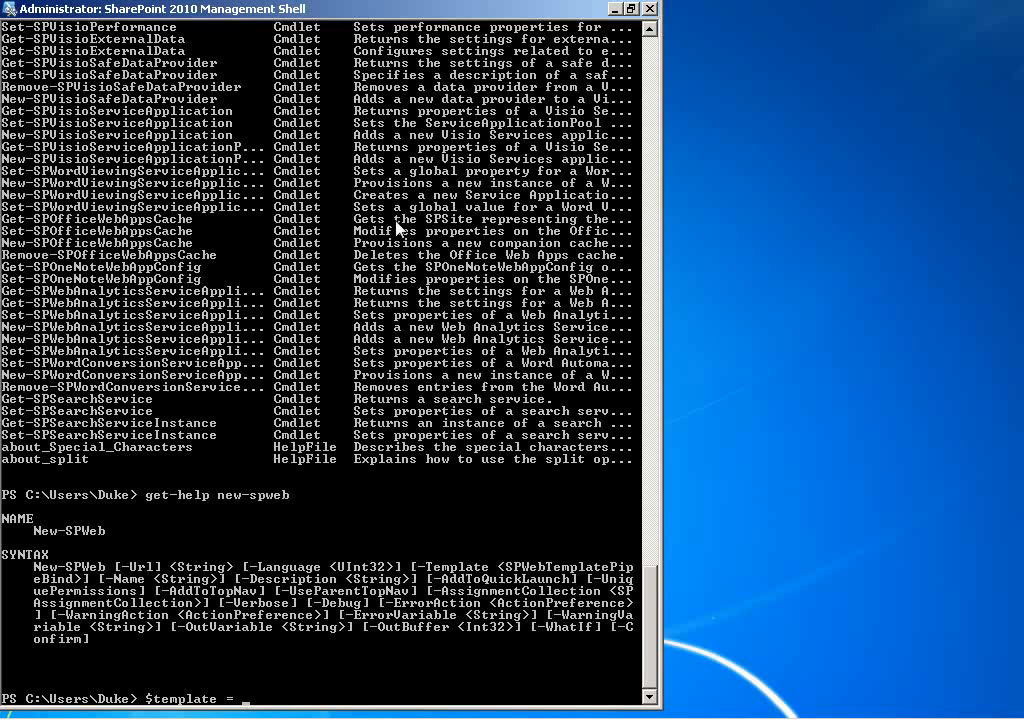
text(get-sp)
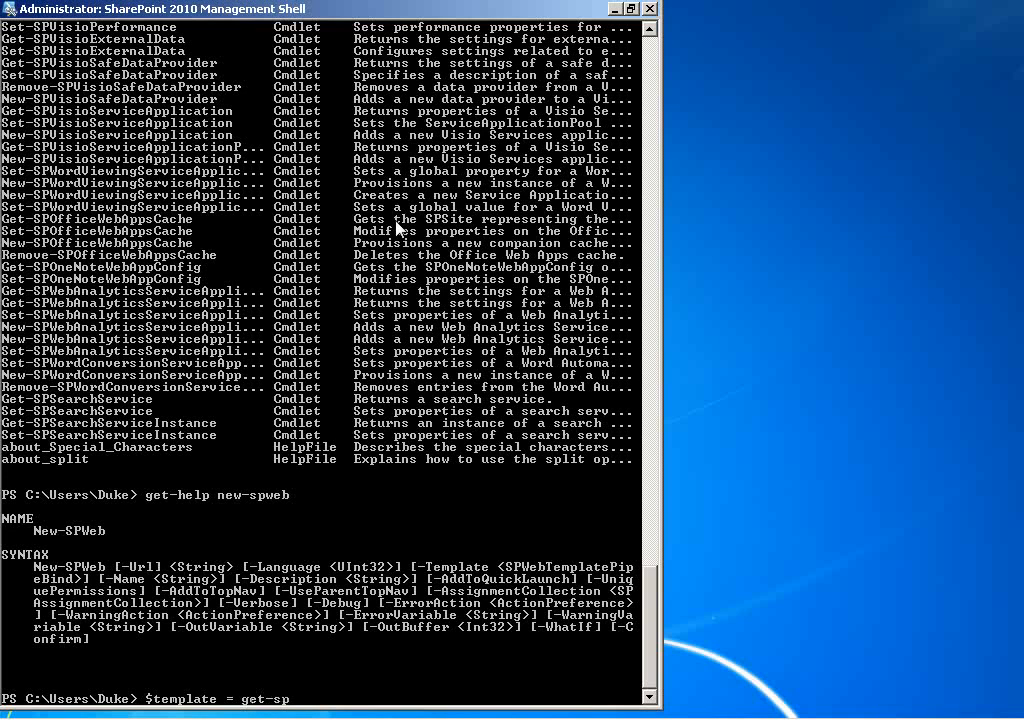
text(webtemplate)
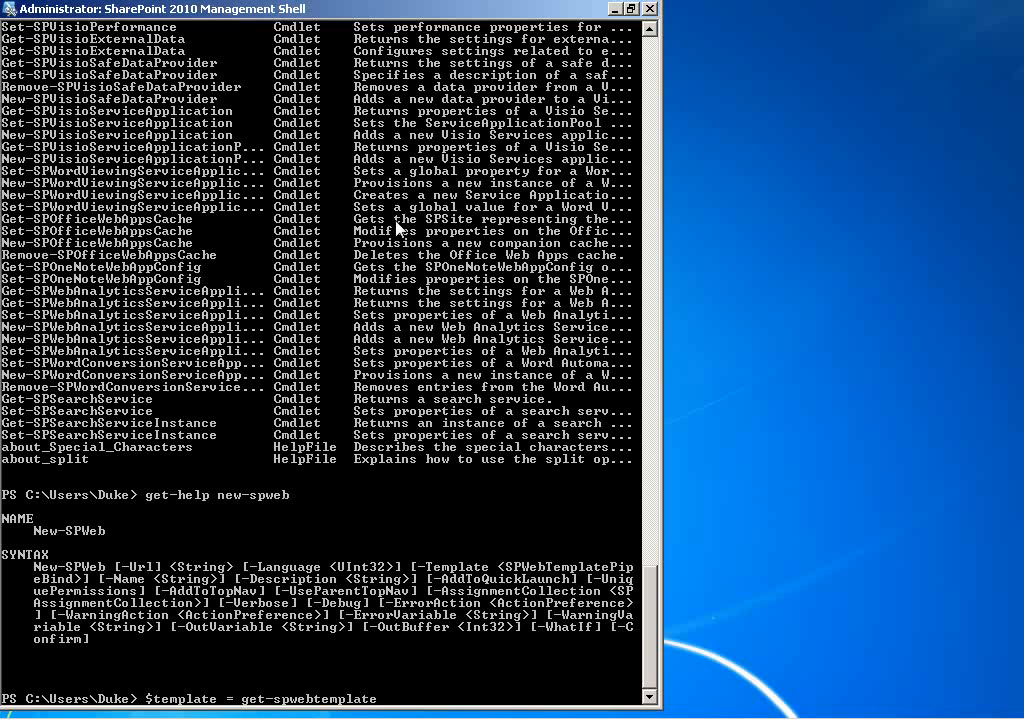
text("sts#1)
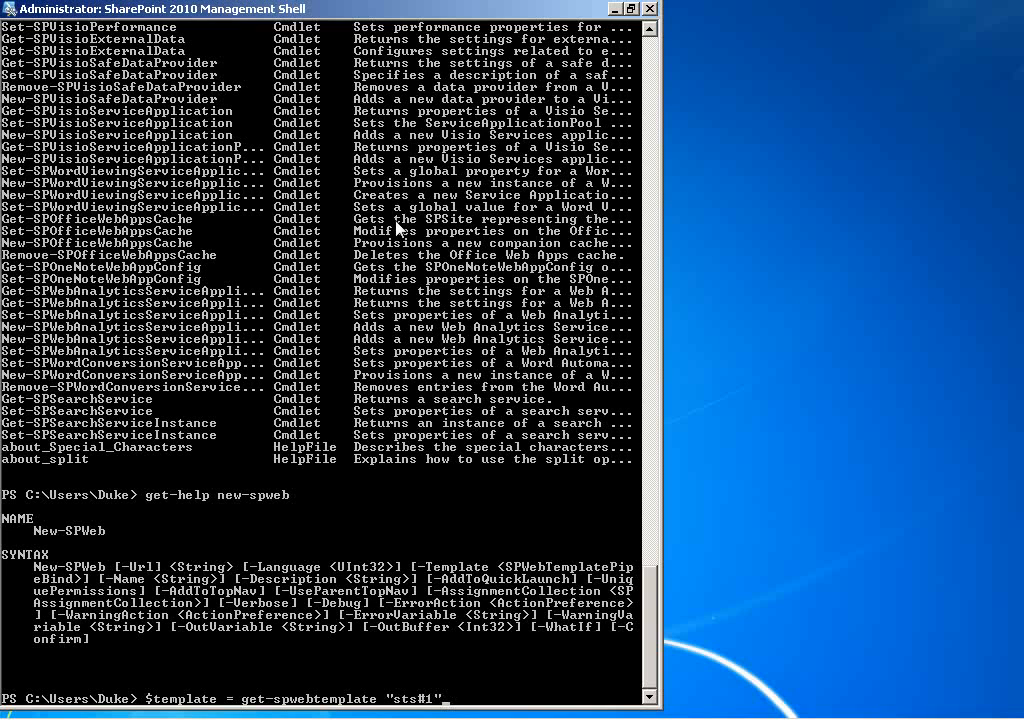
key(Return)
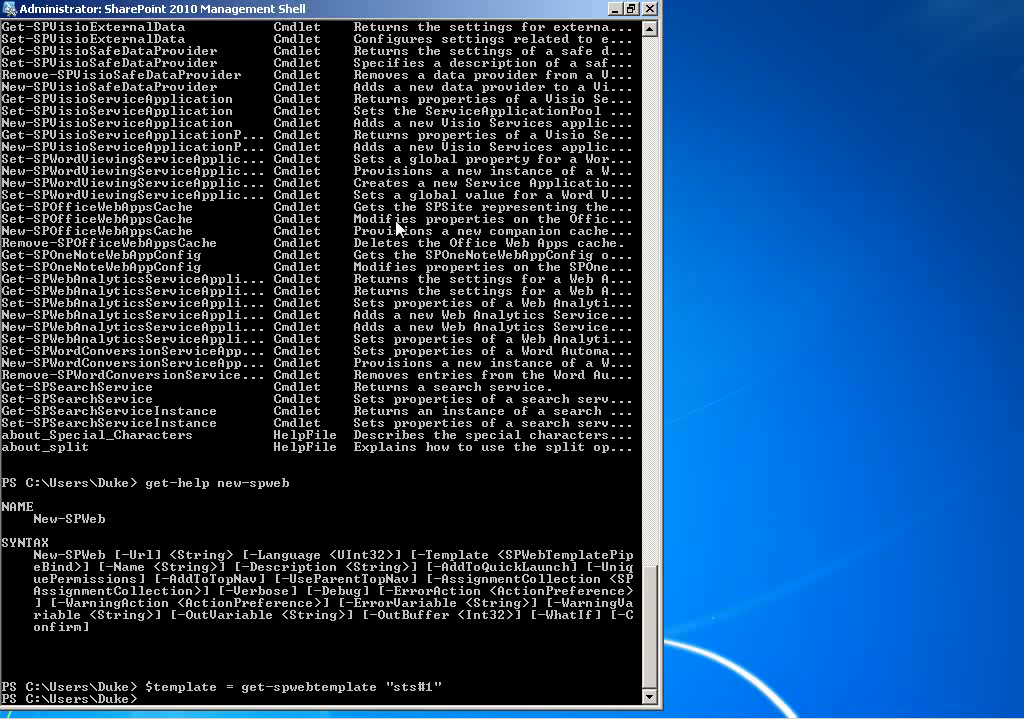
text(get)
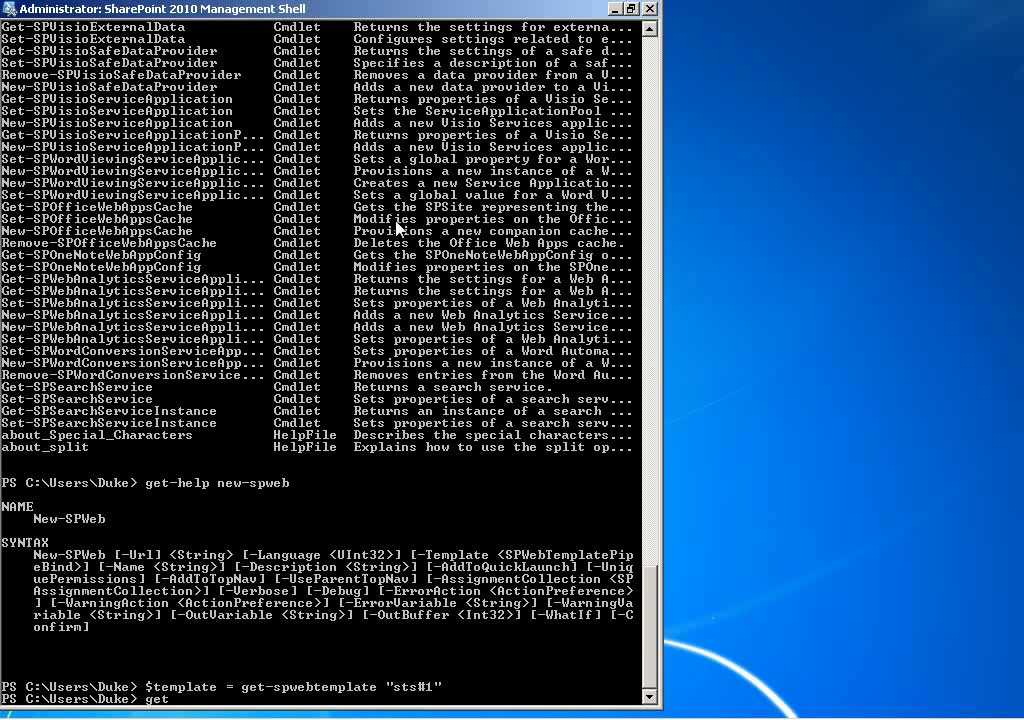
text(-spweb)
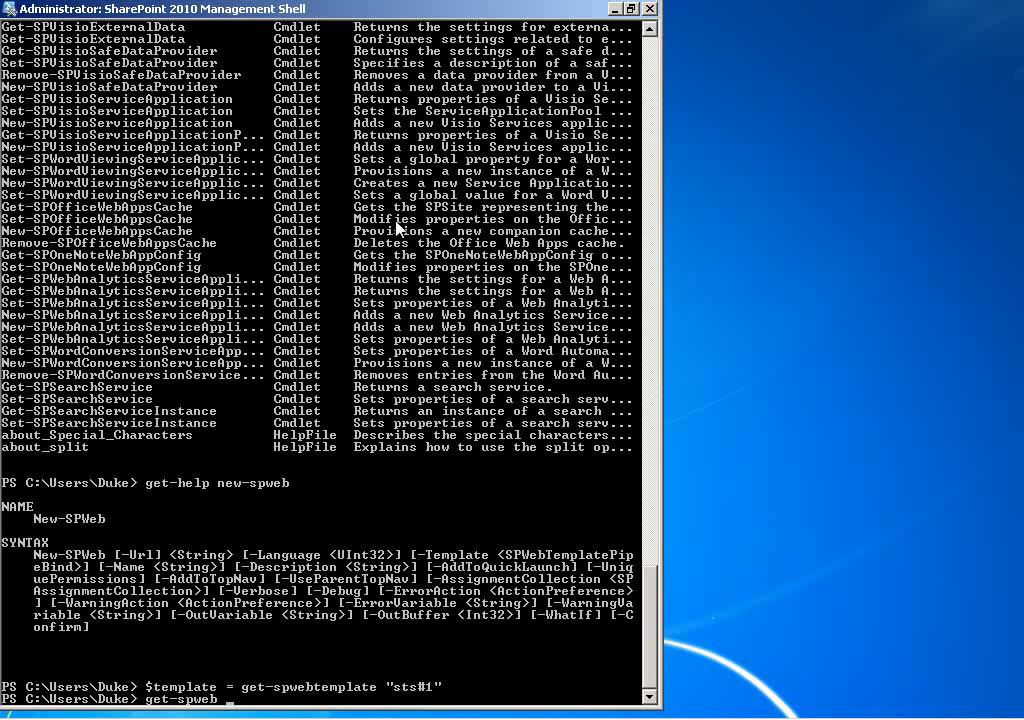
text(http://abcuniversity/*)
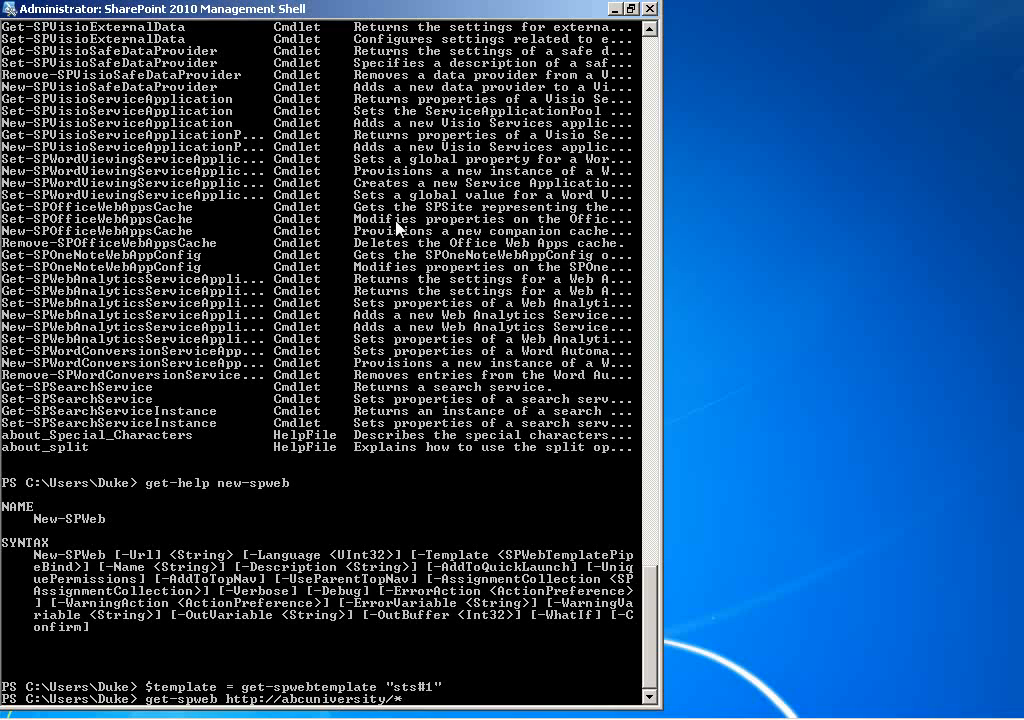
key(Return)
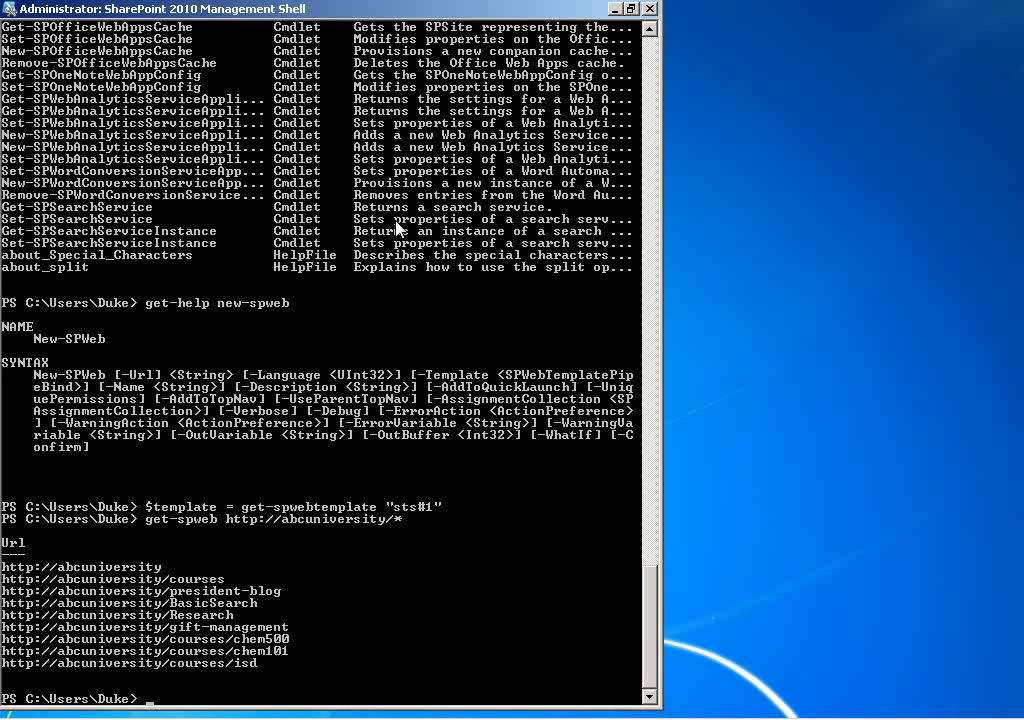
text(new-sp)
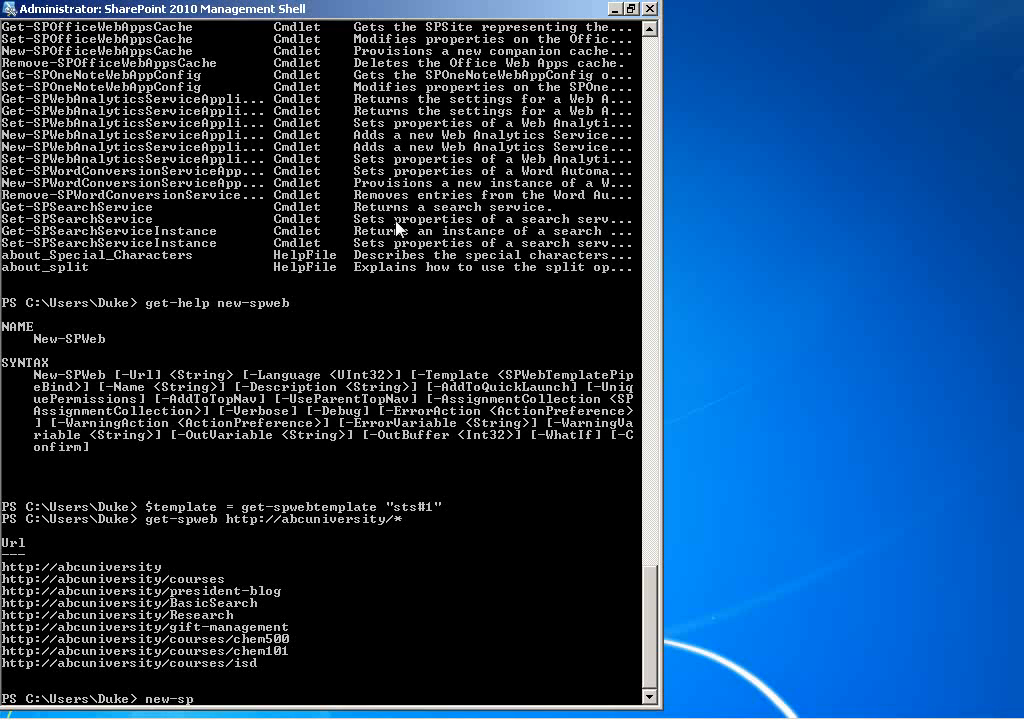
text(web -)
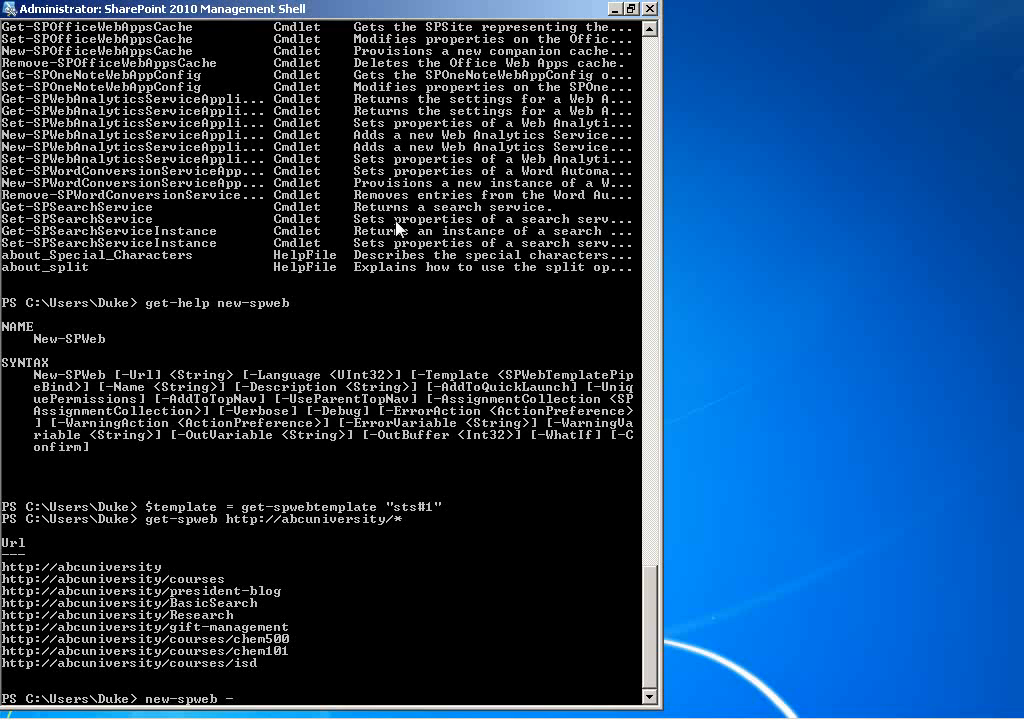
text(url http:/)
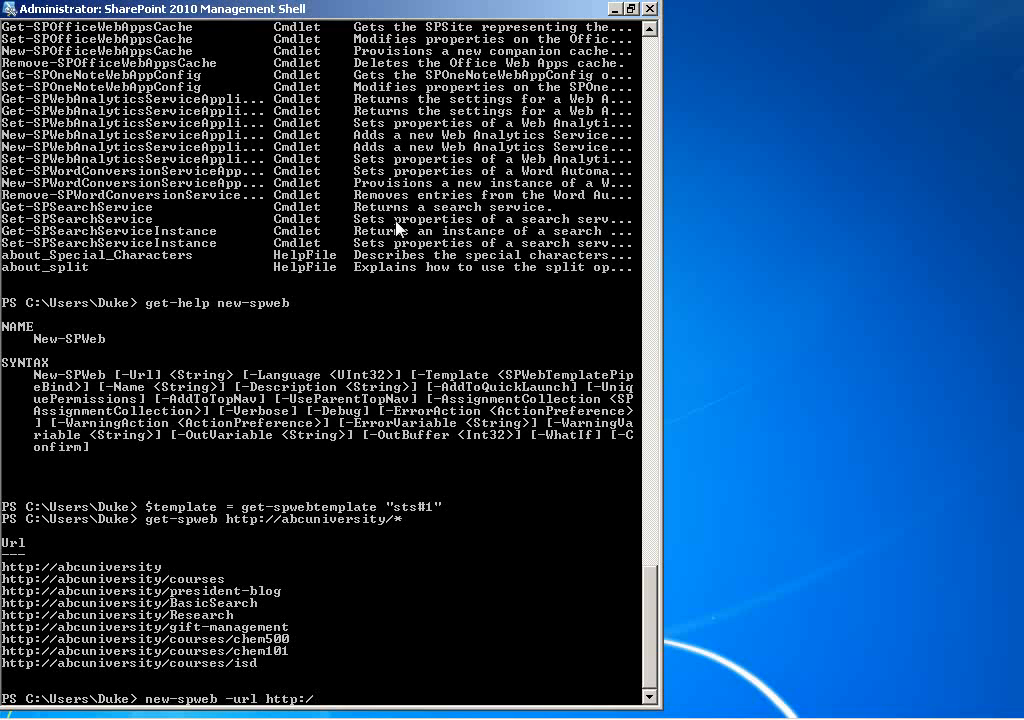
text(/abcuniversity)
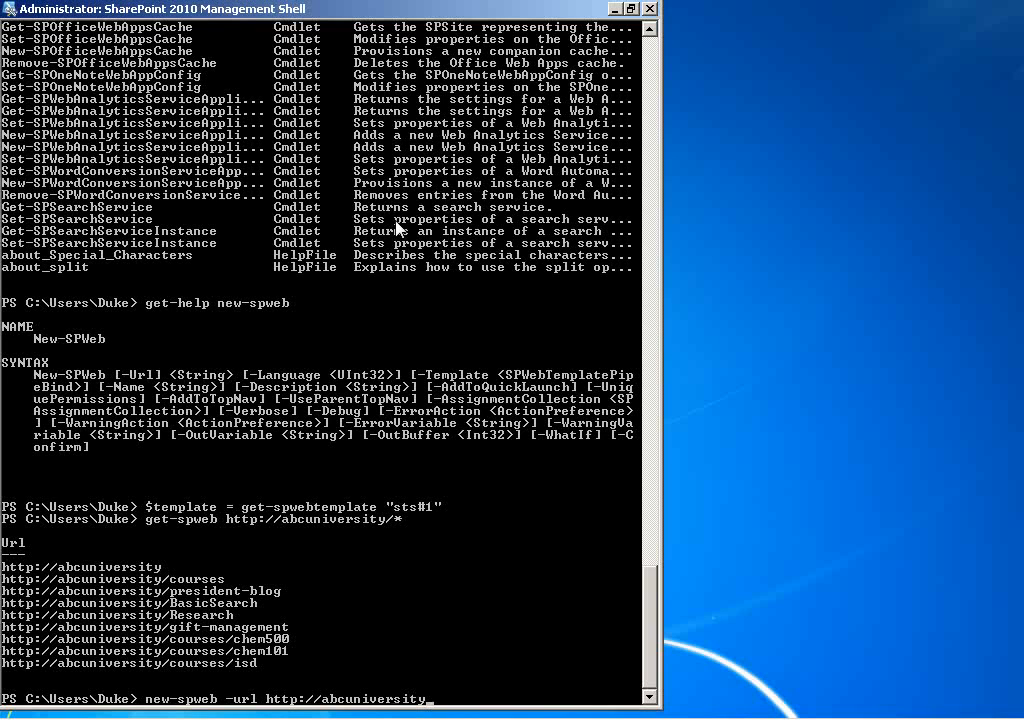
text(/courses)
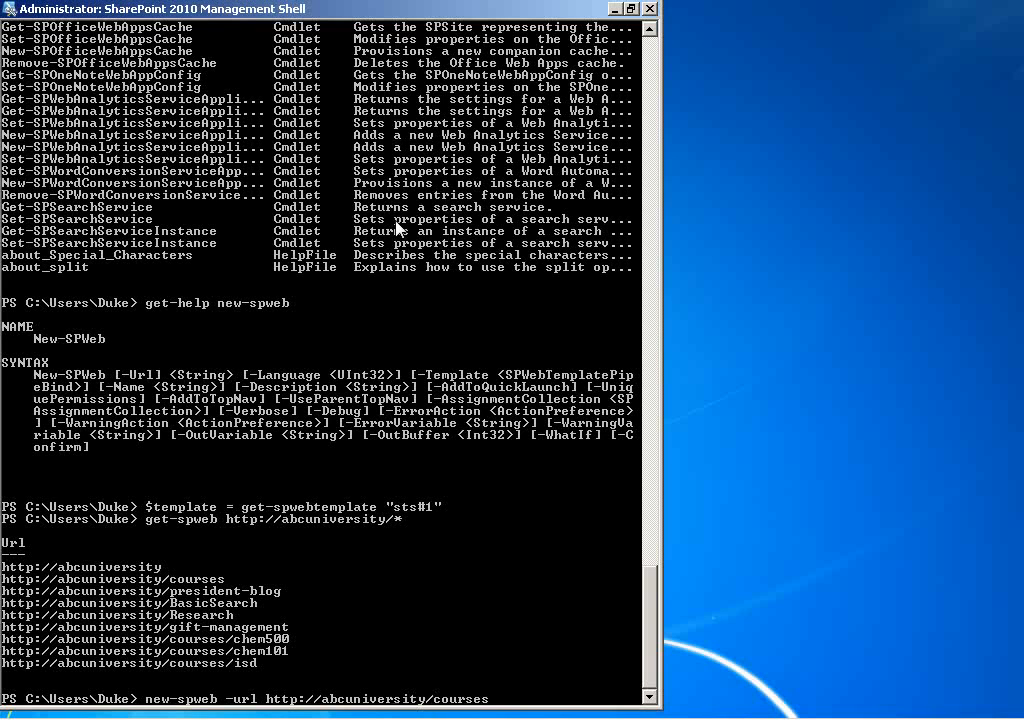
text(/chem600)
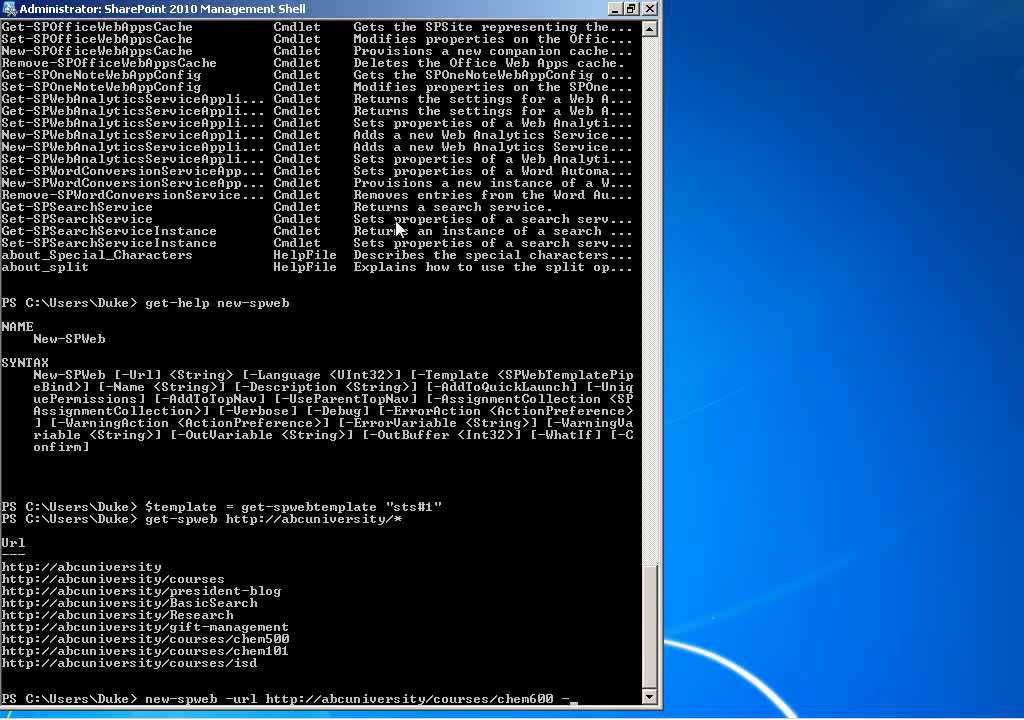
text(-template $template)
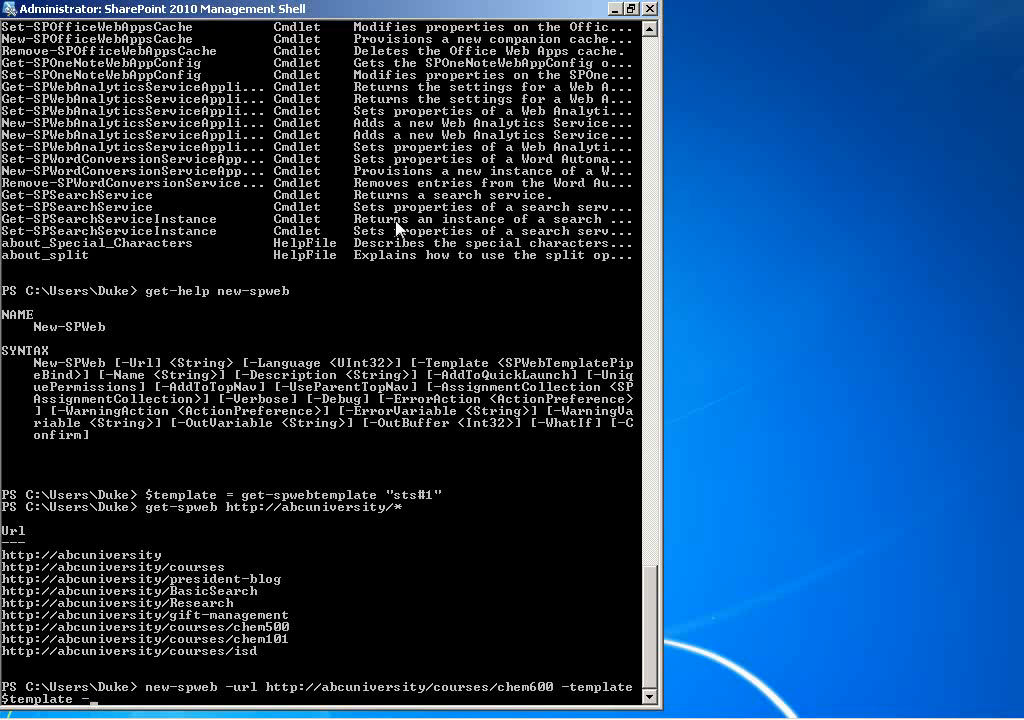
text(-name)
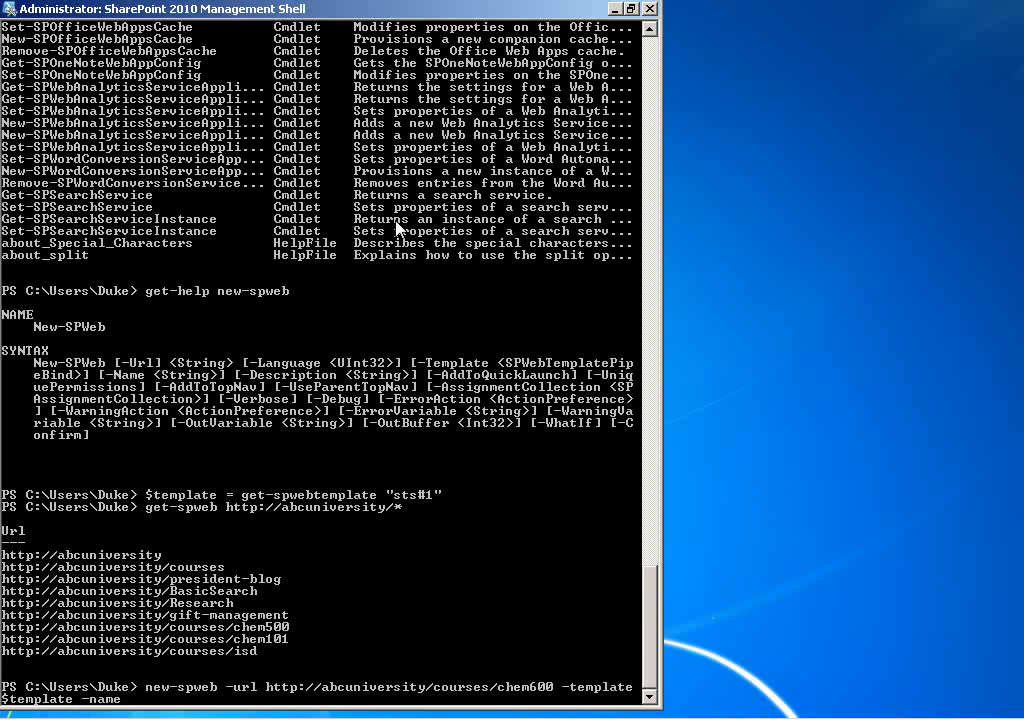
text(")
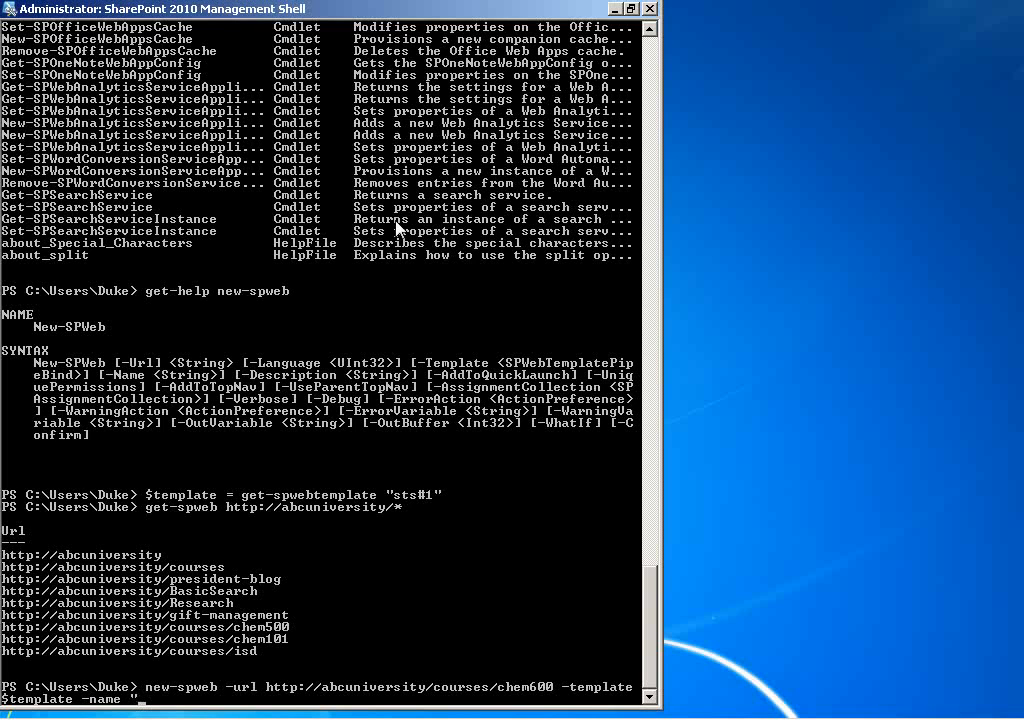
text(Chemistry 600)
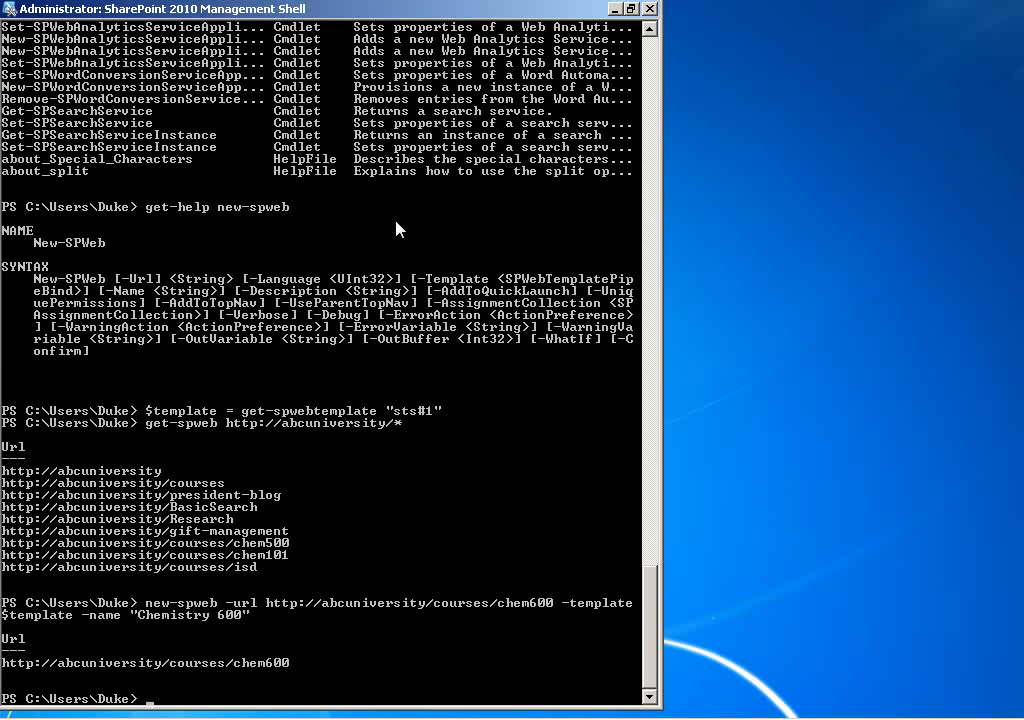
mouse_move(370, 352)
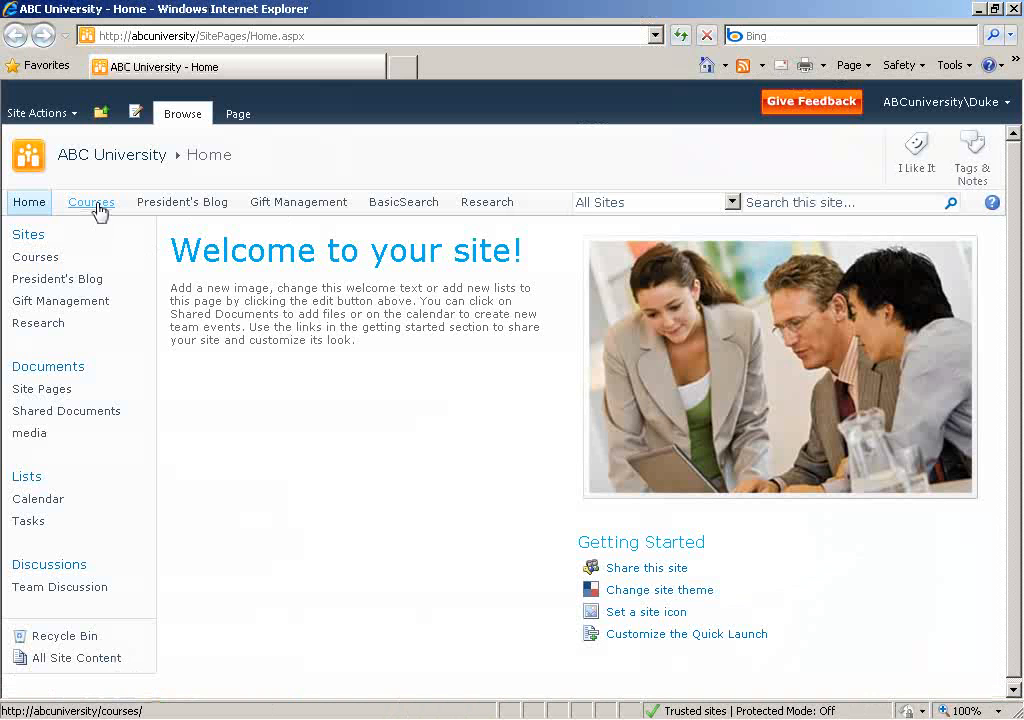
- Navigate from the Courses tab to the Chemistry 600 subsite in the Site Hierarchy pane
click(90, 200)
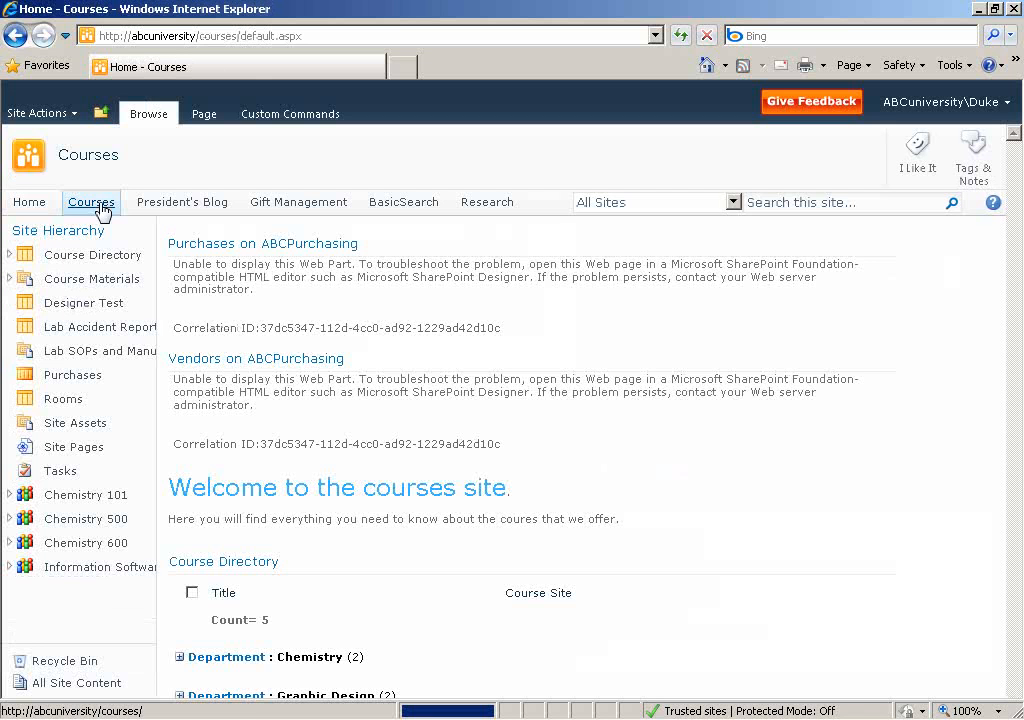
mouse_move(86, 544)
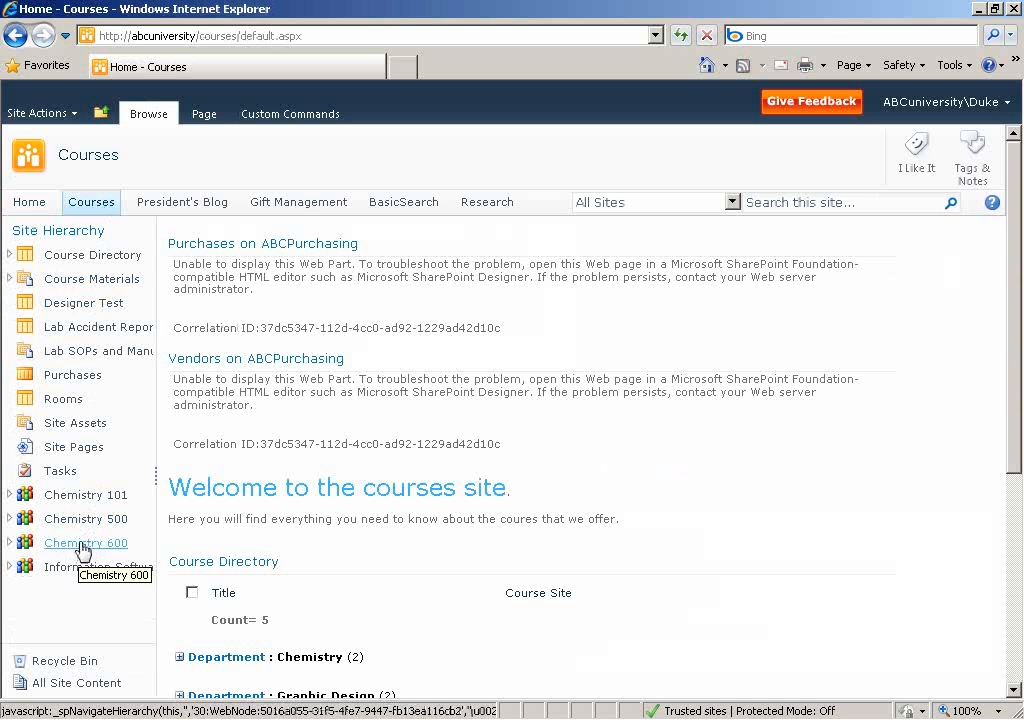
click(86, 544)
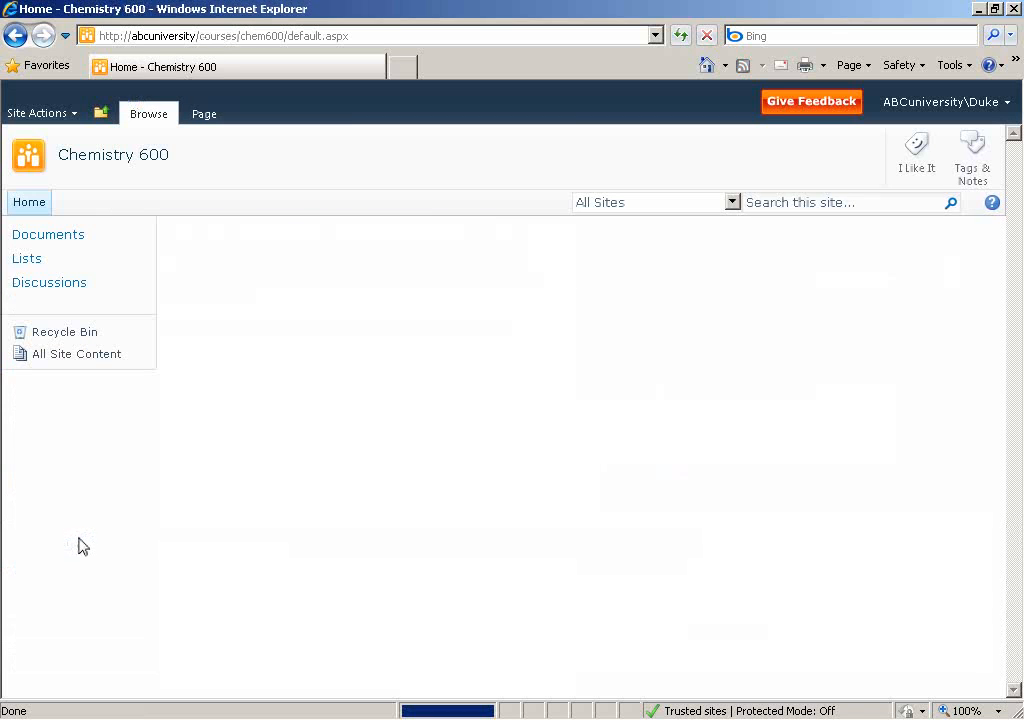
mouse_move(536, 490)
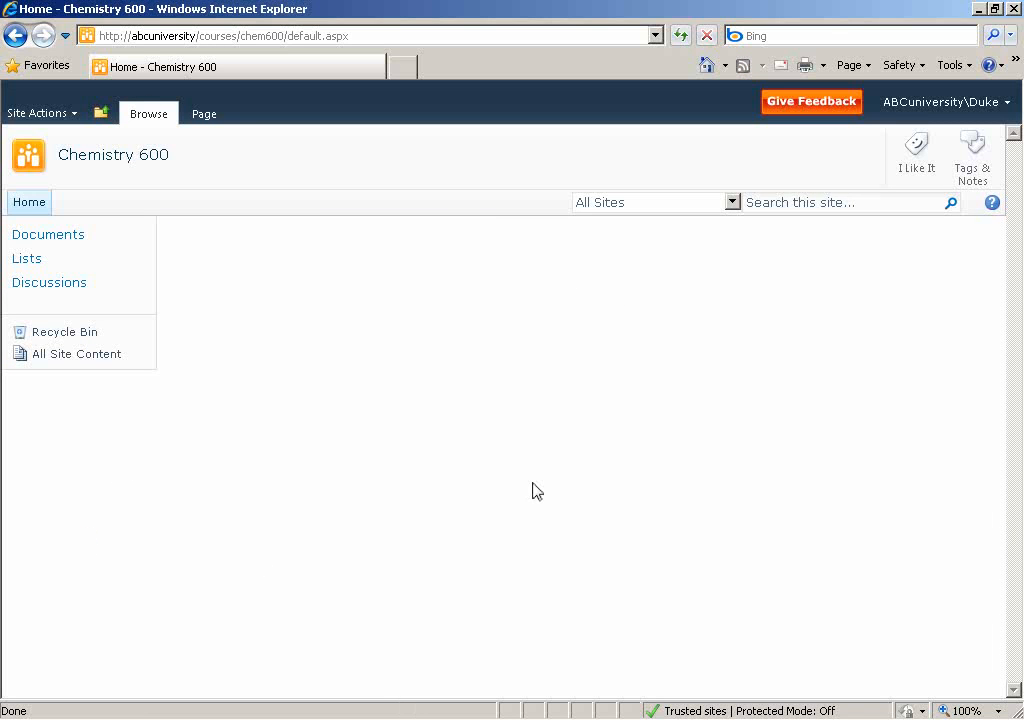